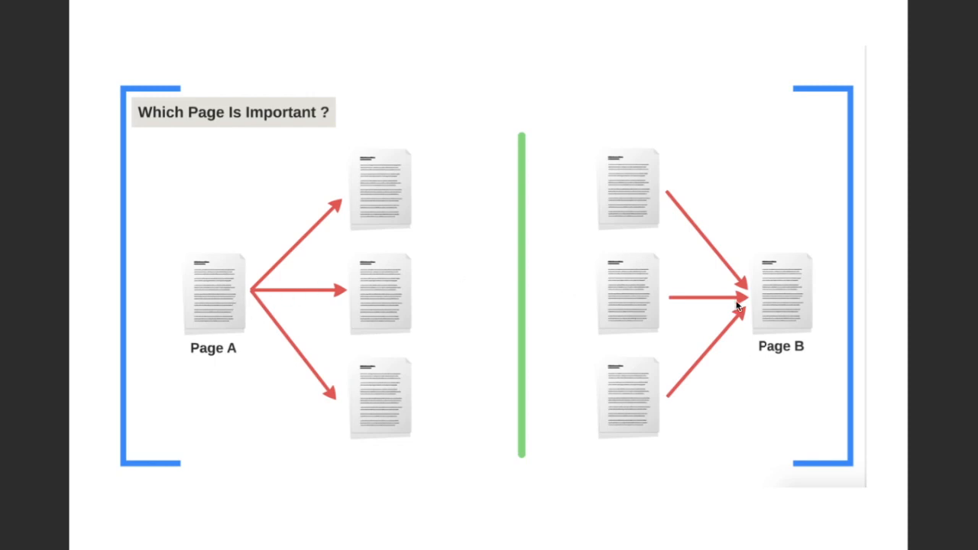
{"action": "mouse_move", "coordinate": [776, 313]}
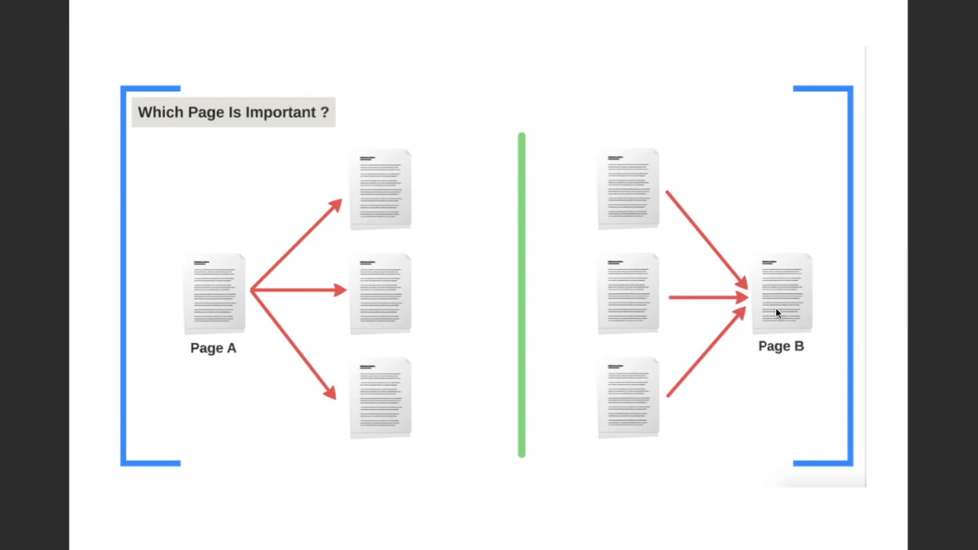
{"action": "mouse_move", "coordinate": [637, 170]}
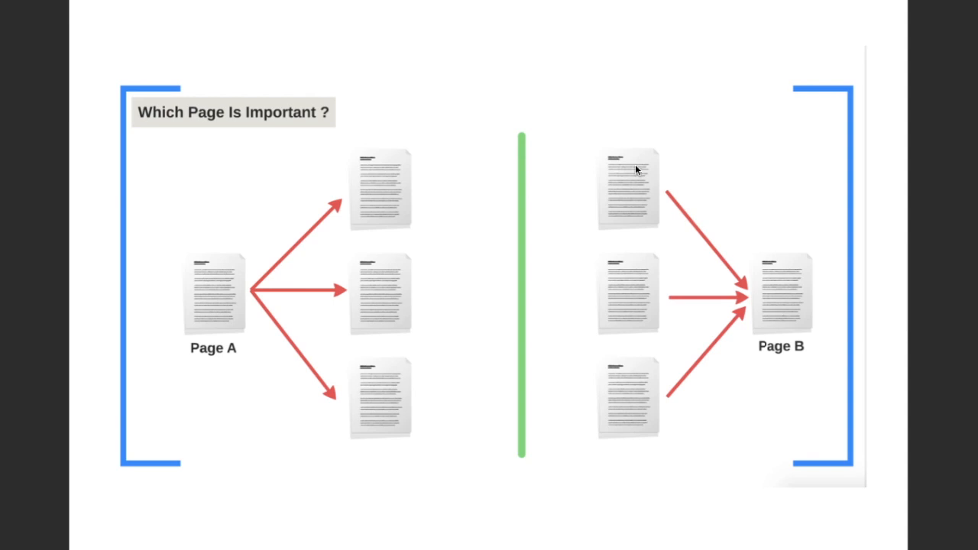
{"action": "mouse_move", "coordinate": [518, 199]}
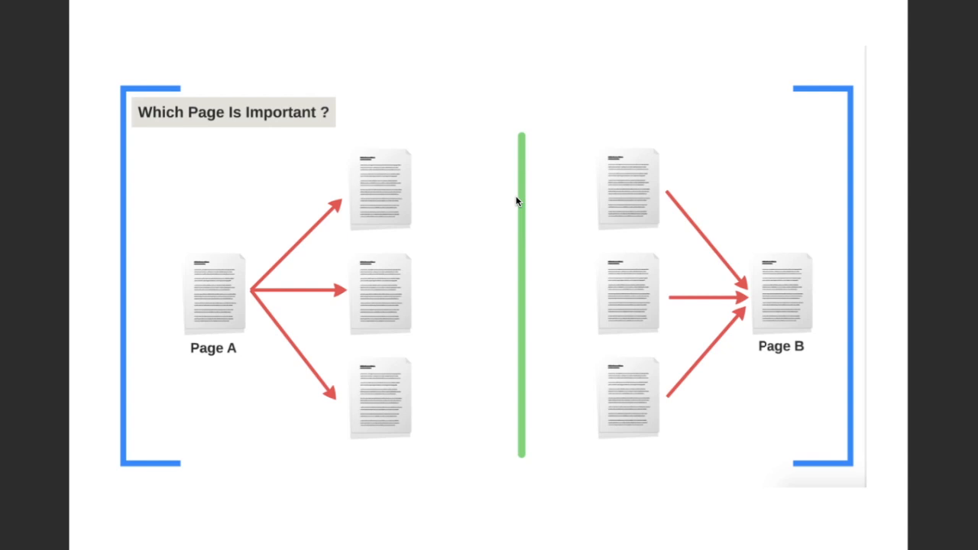
{"action": "mouse_move", "coordinate": [707, 236]}
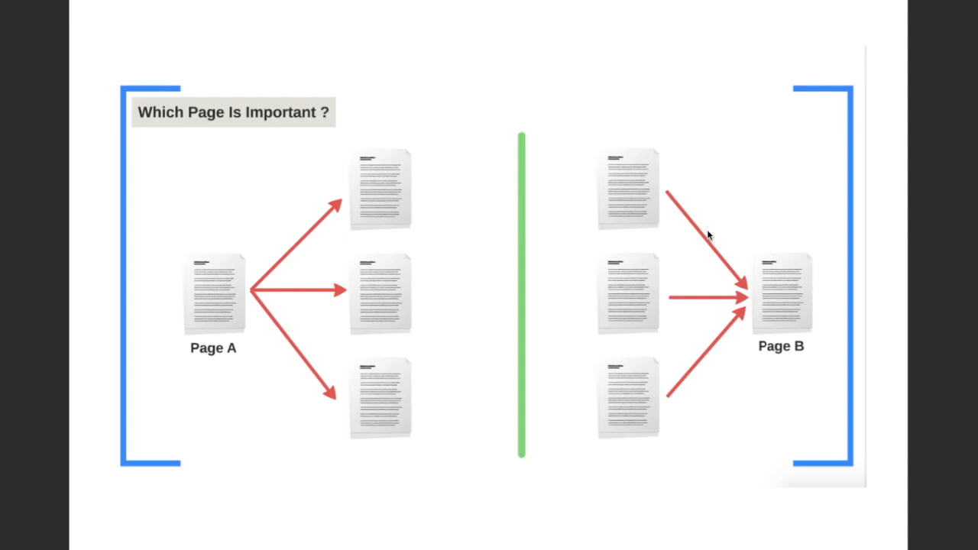
{"action": "mouse_move", "coordinate": [703, 330]}
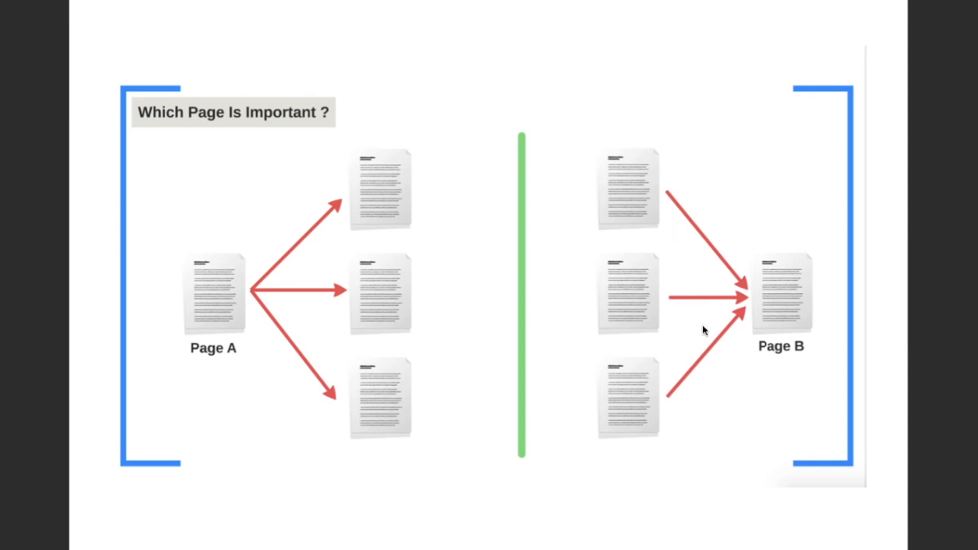
{"action": "mouse_move", "coordinate": [808, 350]}
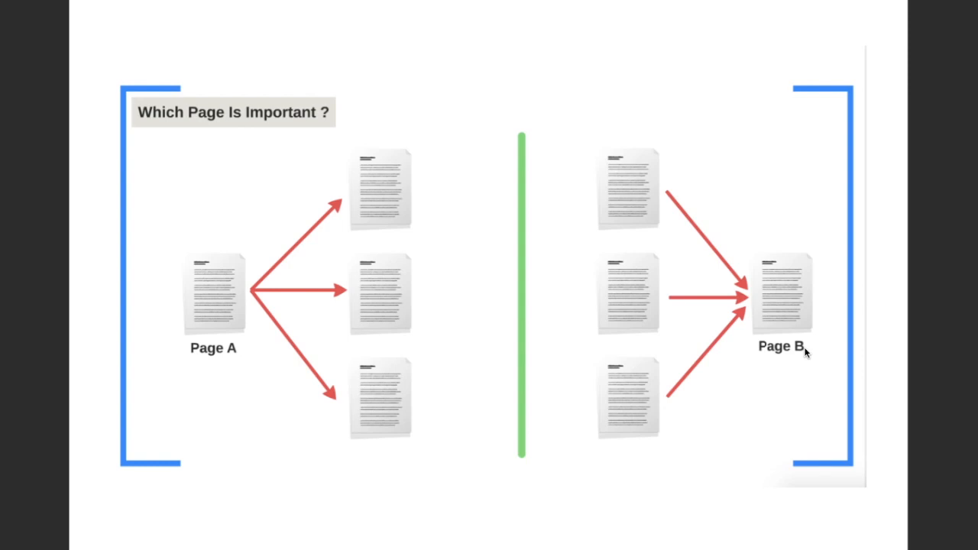
{"action": "mouse_move", "coordinate": [774, 298]}
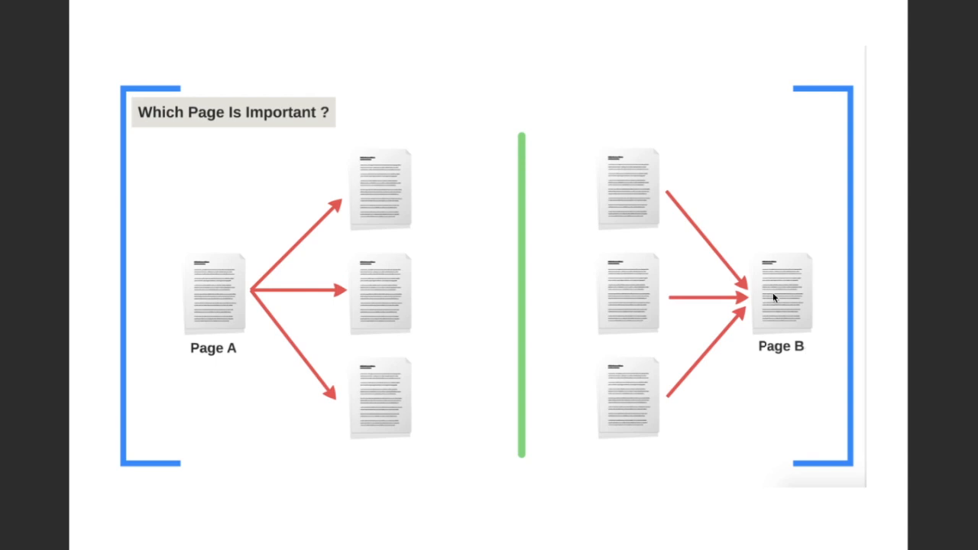
{"action": "mouse_move", "coordinate": [730, 345]}
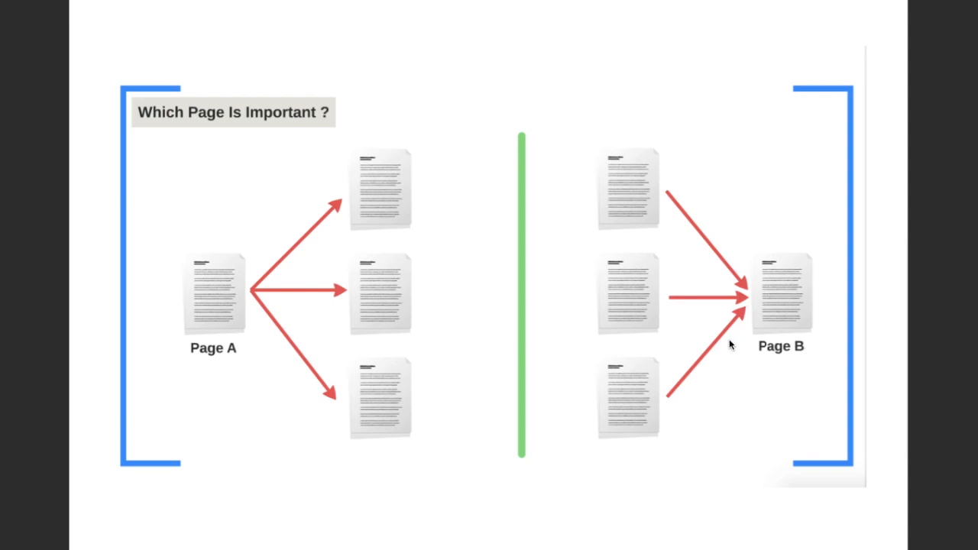
{"action": "mouse_move", "coordinate": [726, 346]}
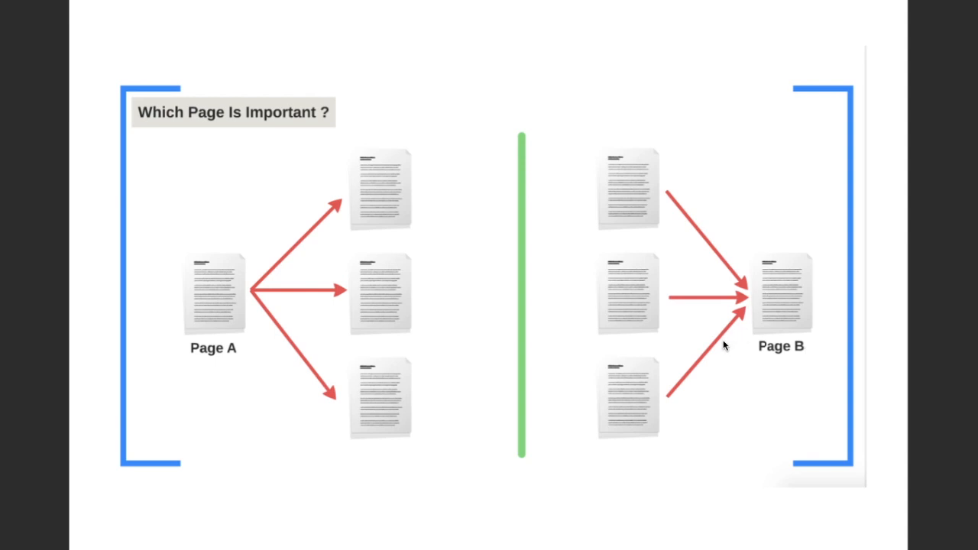
{"action": "mouse_move", "coordinate": [719, 348]}
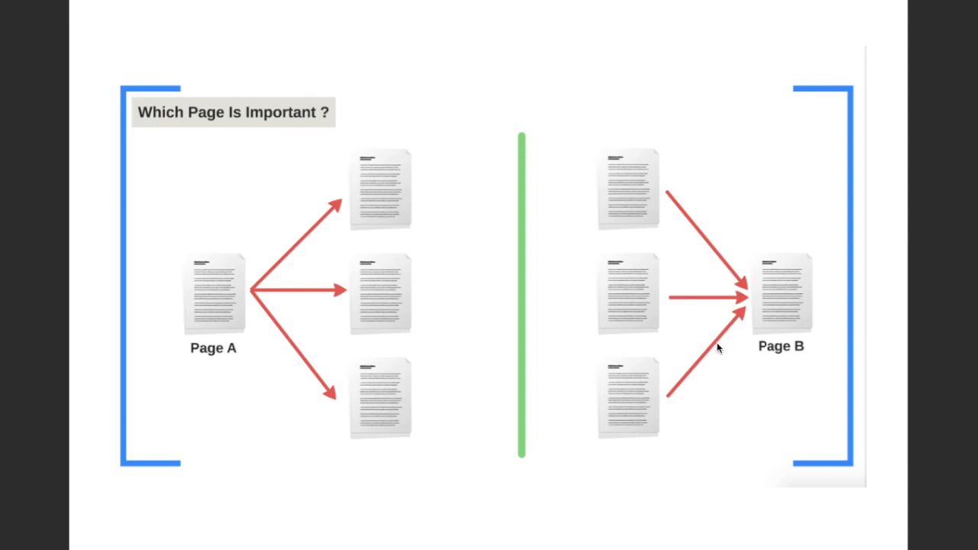
{"action": "mouse_move", "coordinate": [713, 344]}
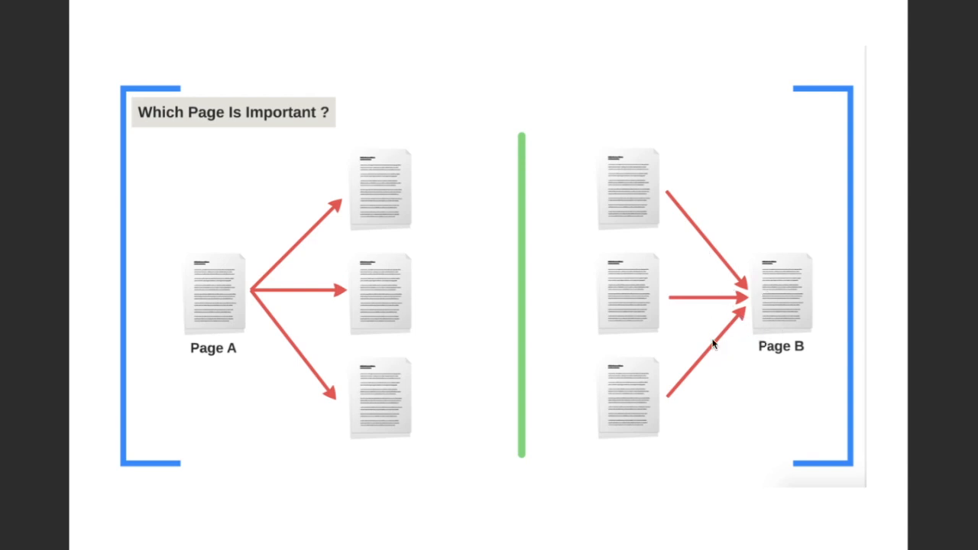
{"action": "mouse_move", "coordinate": [810, 348]}
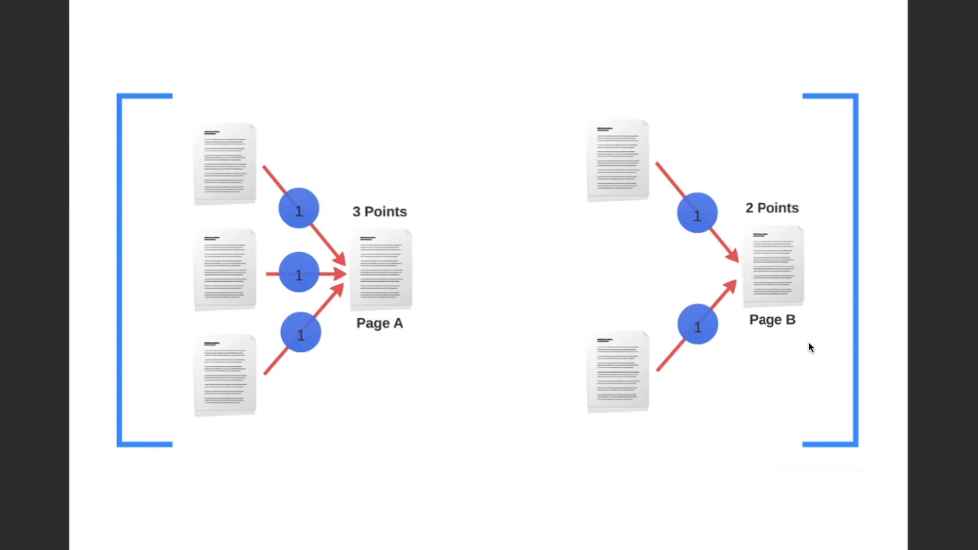
Advance to the slide where Page Z splits its vote: Page A 2½ points, Page B ½.
{"action": "key", "text": "Right"}
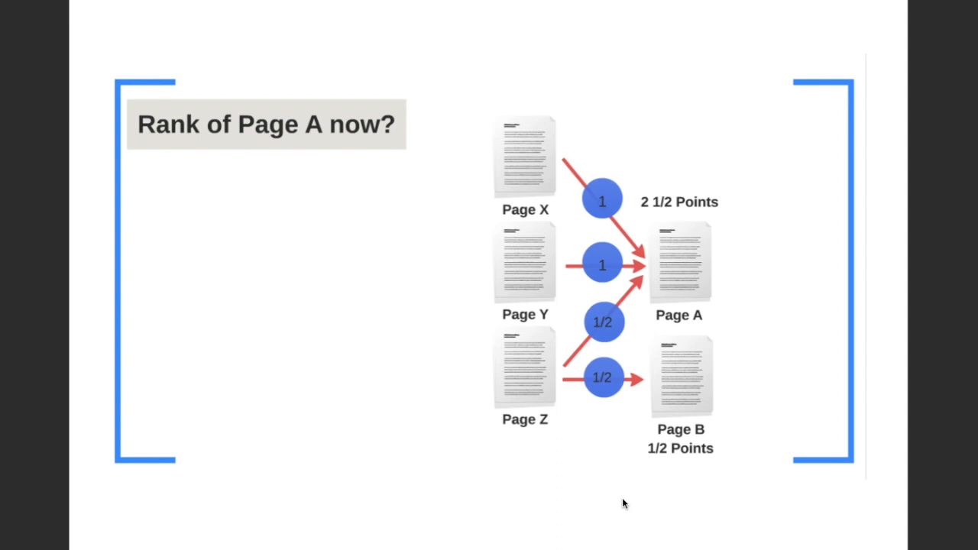
{"action": "mouse_move", "coordinate": [524, 137]}
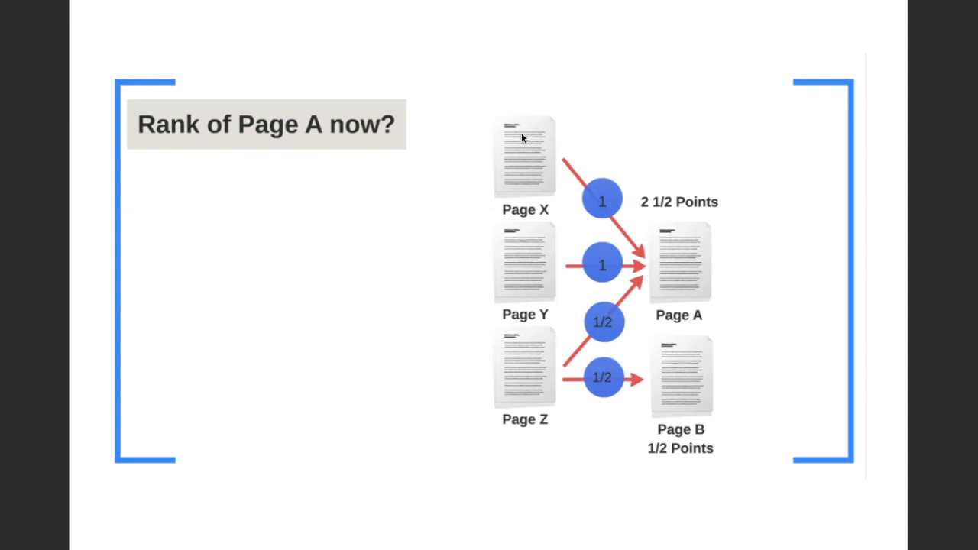
{"action": "mouse_move", "coordinate": [642, 253]}
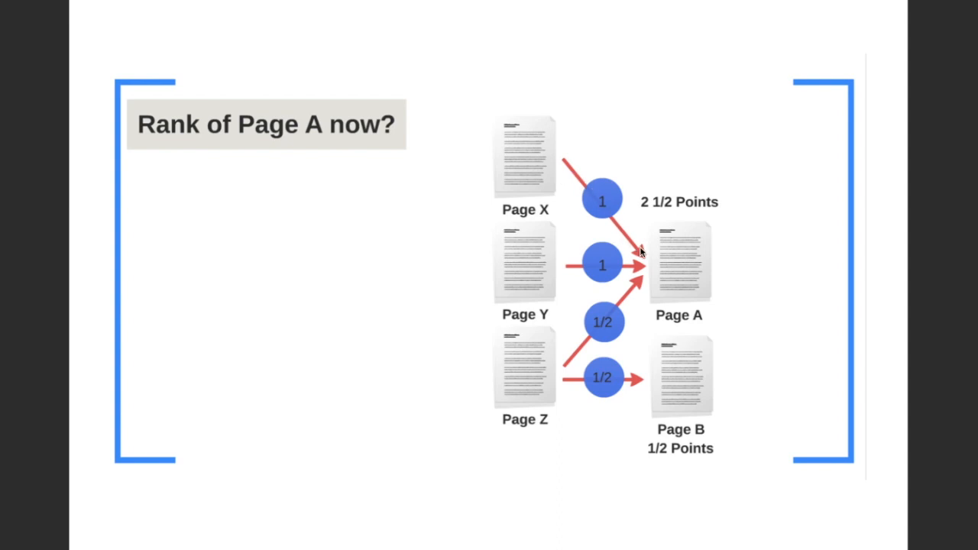
{"action": "mouse_move", "coordinate": [514, 311]}
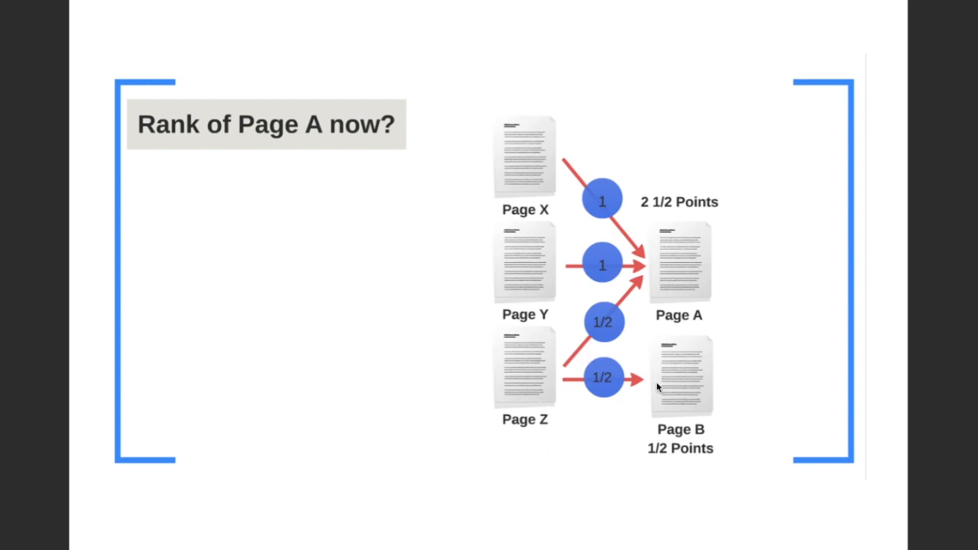
{"action": "mouse_move", "coordinate": [632, 392]}
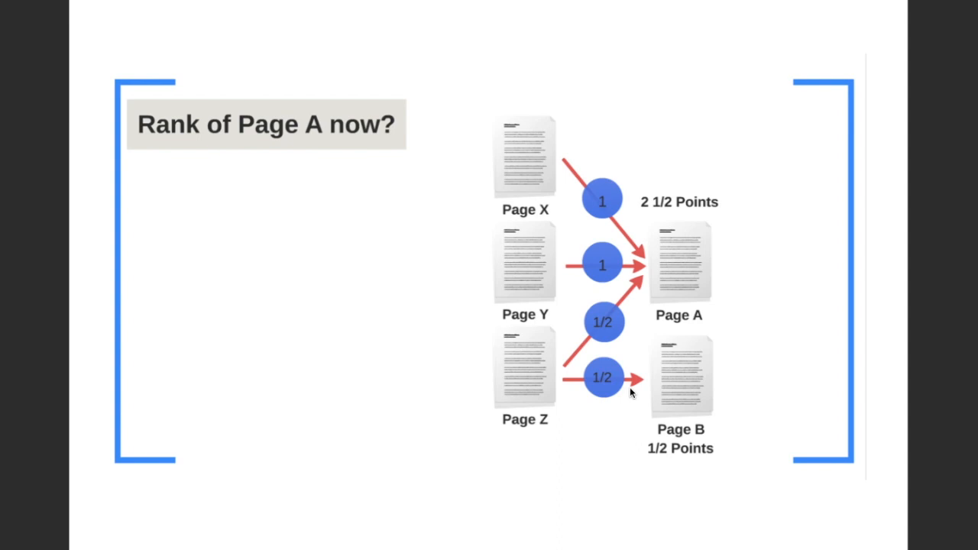
{"action": "mouse_move", "coordinate": [618, 386]}
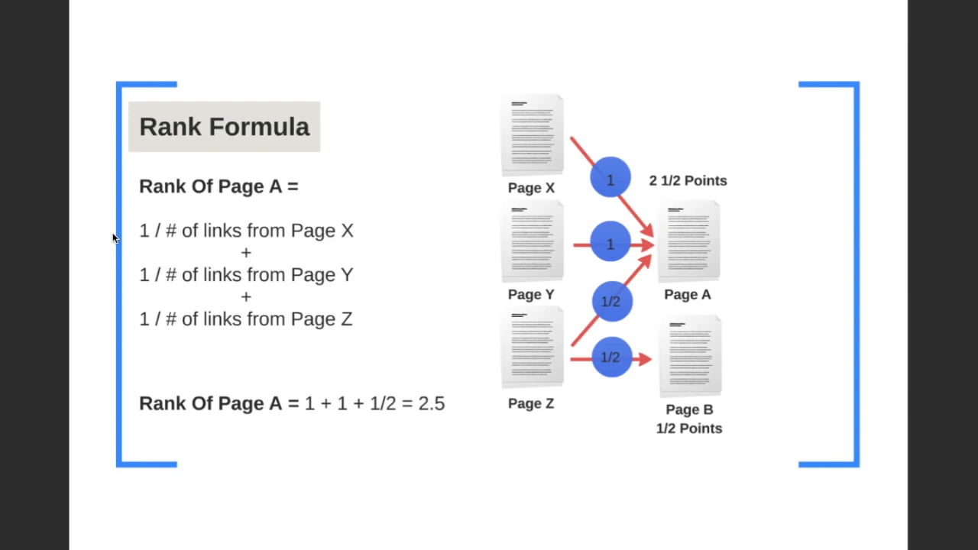
{"action": "mouse_move", "coordinate": [662, 455]}
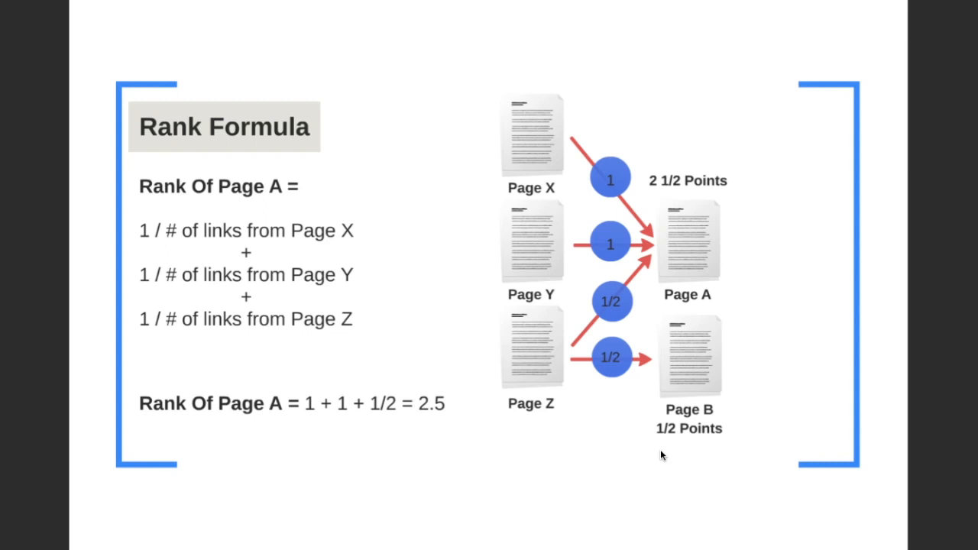